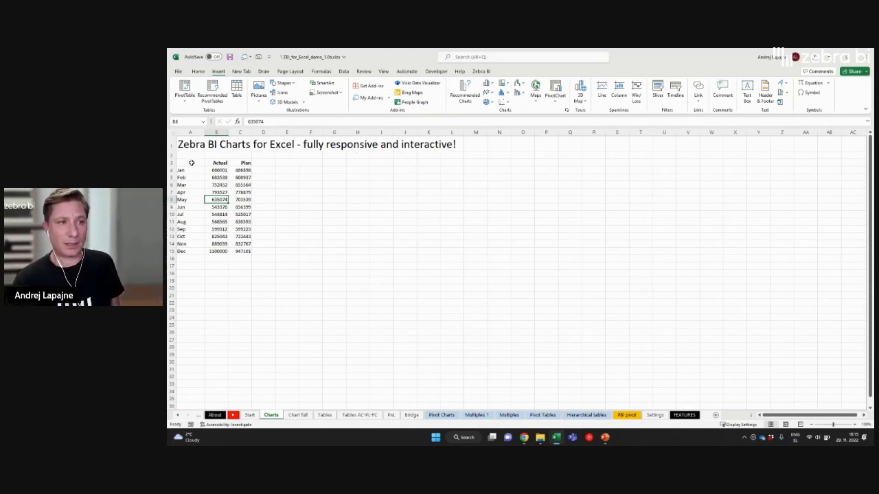
Select the monthly Actual and Plan data and insert a Zebra BI variance chart from My Add-ins
{"action": "left_click_drag", "start_coordinate": [192, 163], "coordinate": [252, 252]}
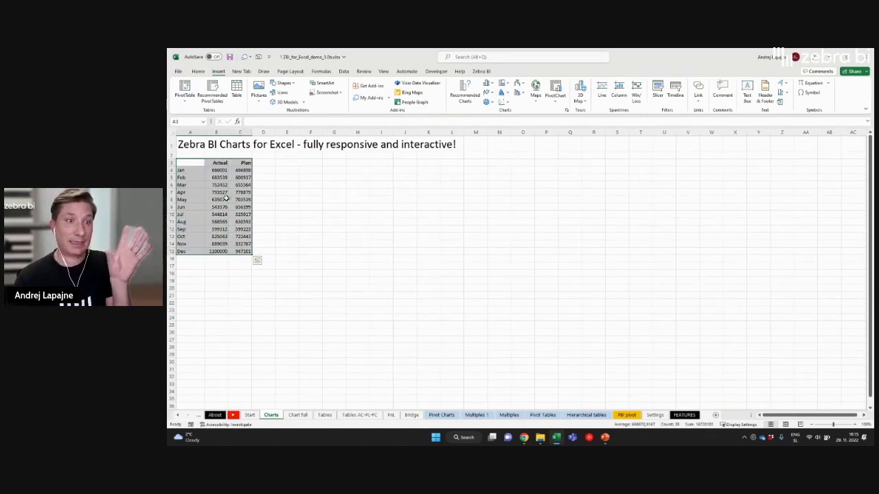
{"action": "left_click", "coordinate": [219, 199]}
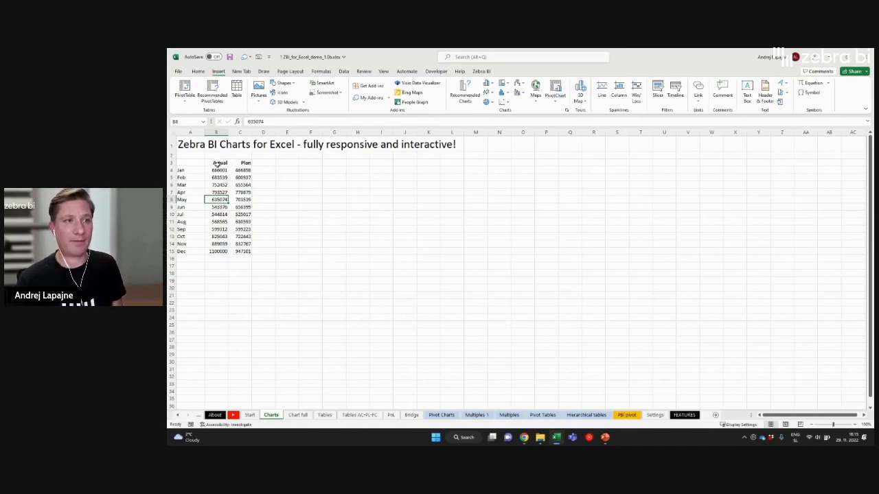
{"action": "left_click", "coordinate": [240, 184]}
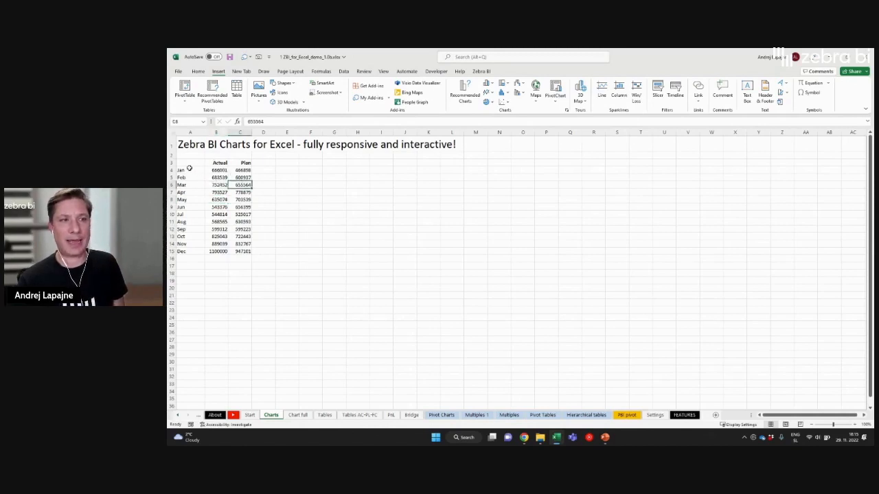
{"action": "left_click", "coordinate": [219, 200]}
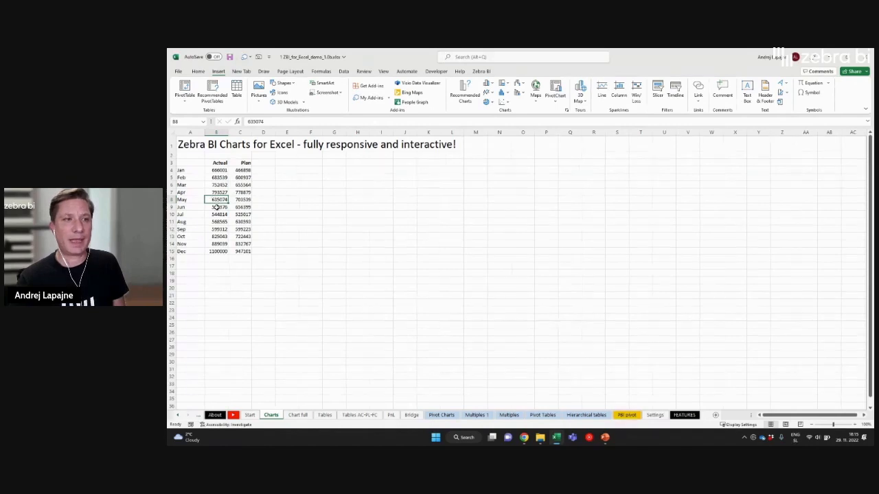
{"action": "left_click", "coordinate": [219, 192]}
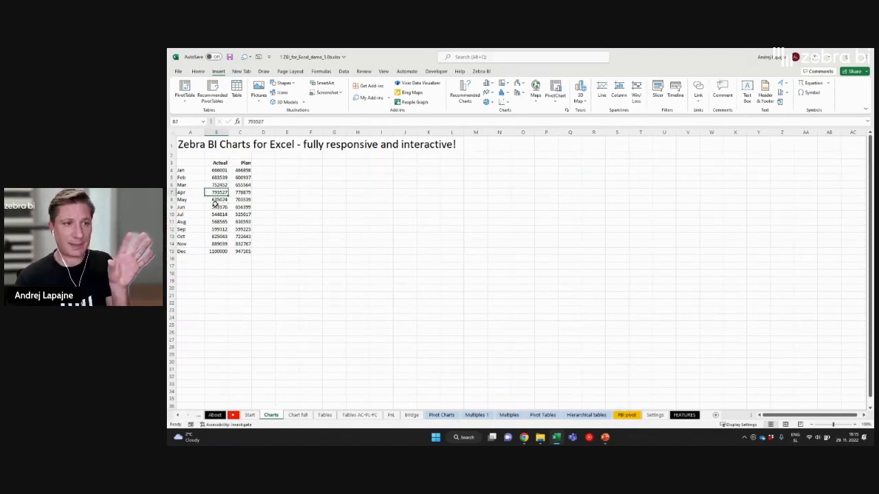
{"action": "left_click", "coordinate": [219, 200]}
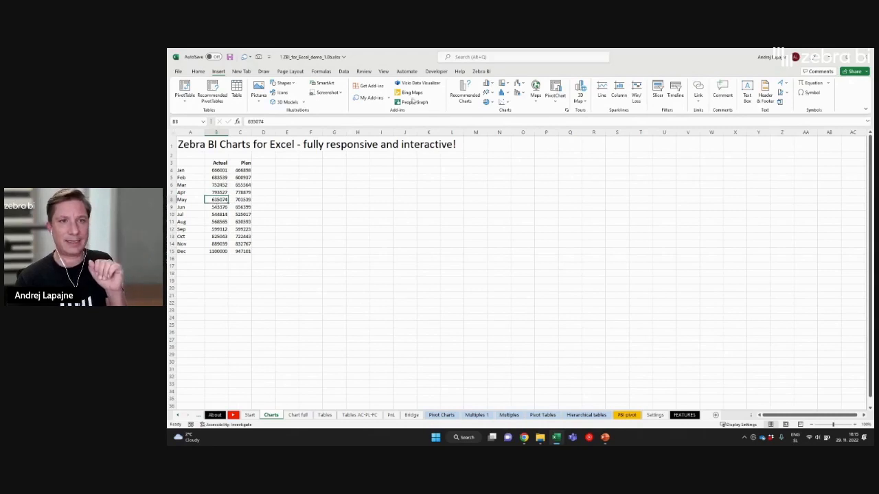
{"action": "left_click", "coordinate": [370, 98]}
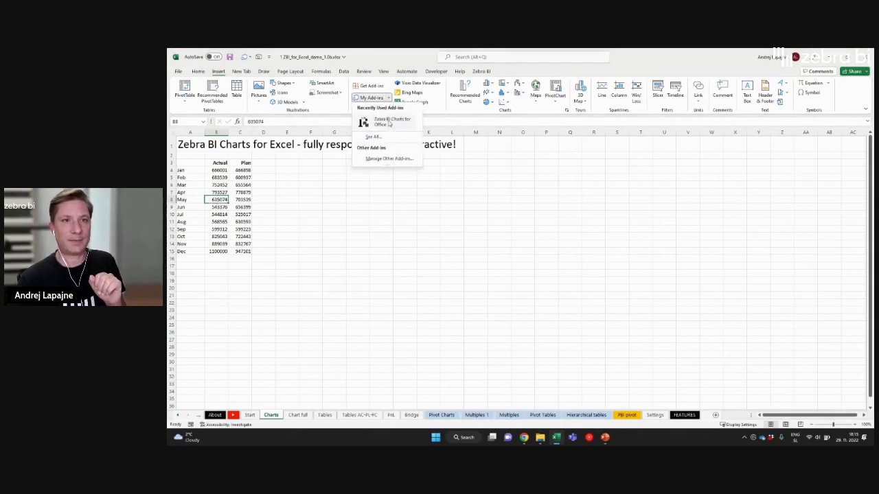
{"action": "left_click", "coordinate": [391, 122]}
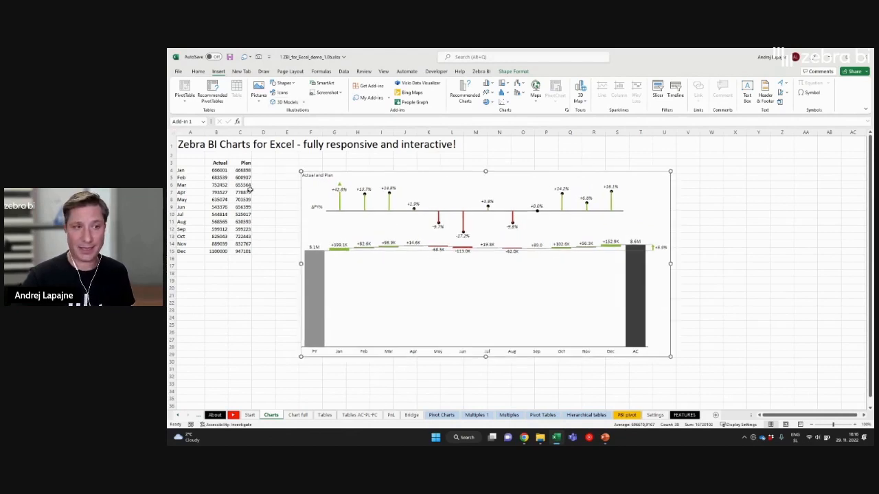
{"action": "mouse_move", "coordinate": [371, 184]}
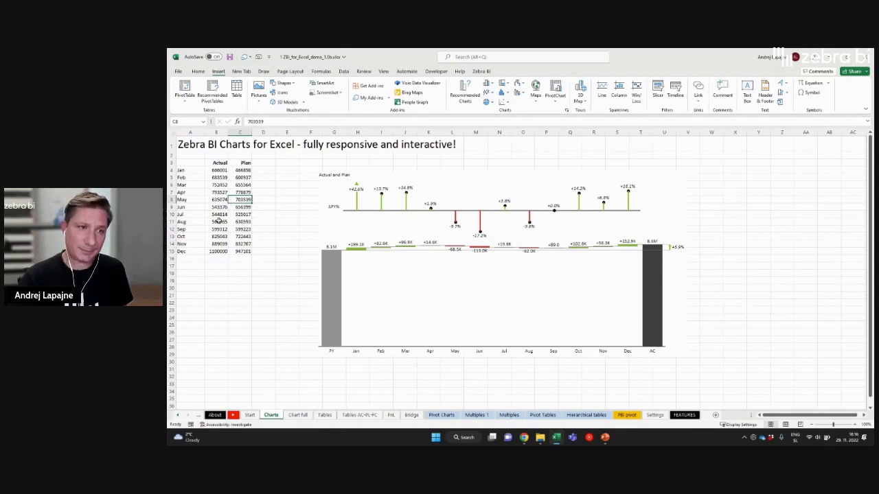
Delete the Zebra BI chart and select a cell inside the monthly data
{"action": "left_click", "coordinate": [218, 185]}
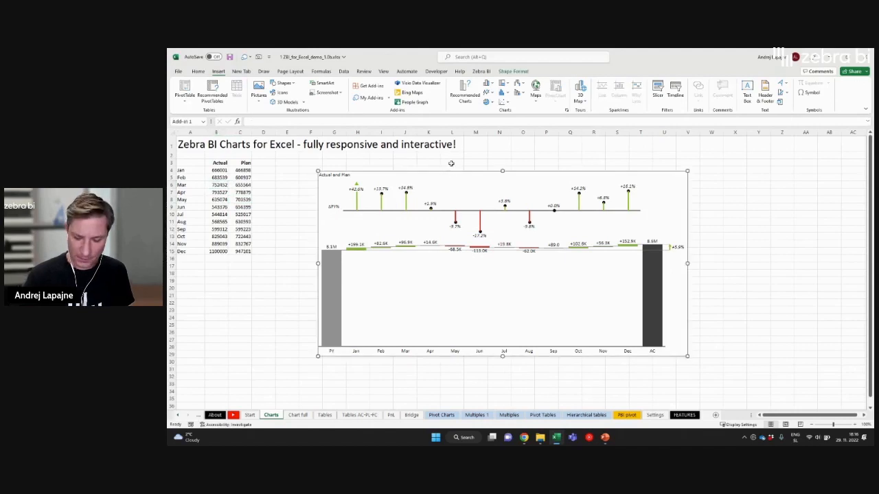
{"action": "left_click", "coordinate": [216, 214]}
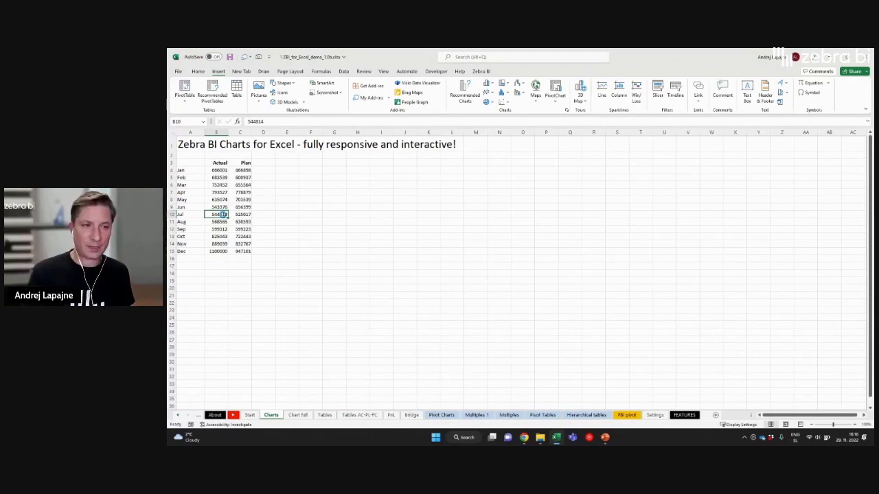
{"action": "left_click", "coordinate": [236, 89]}
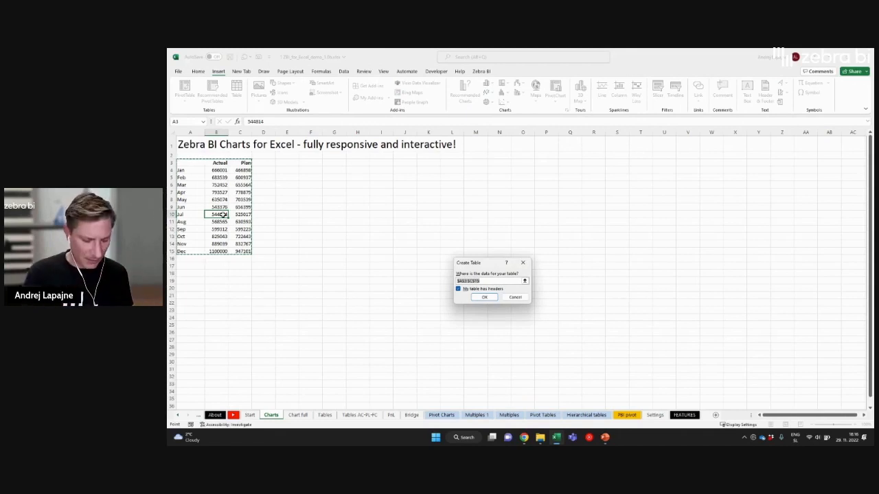
Convert the A3:C15 range into an Excel table with a header row
{"action": "left_click", "coordinate": [516, 297]}
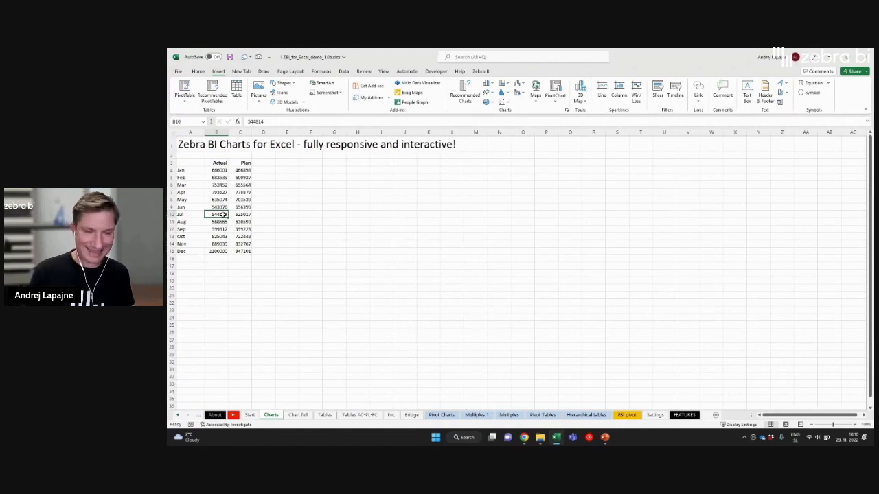
{"action": "left_click", "coordinate": [237, 89]}
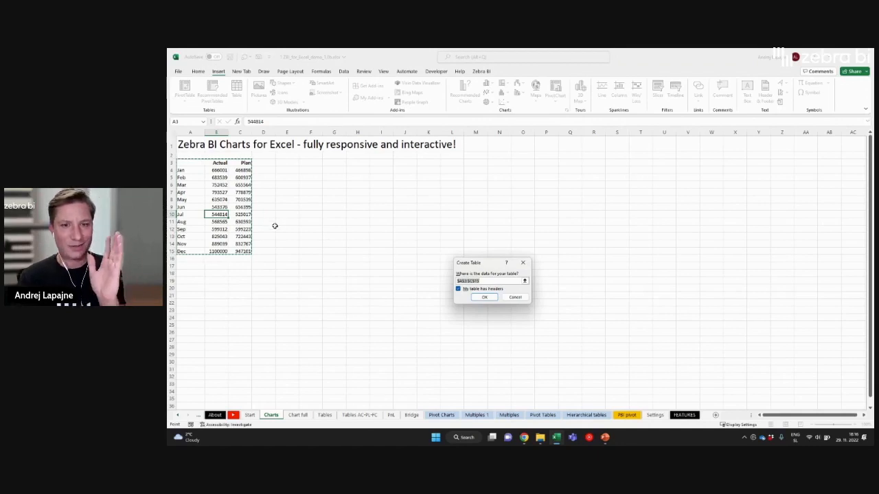
{"action": "mouse_move", "coordinate": [433, 299]}
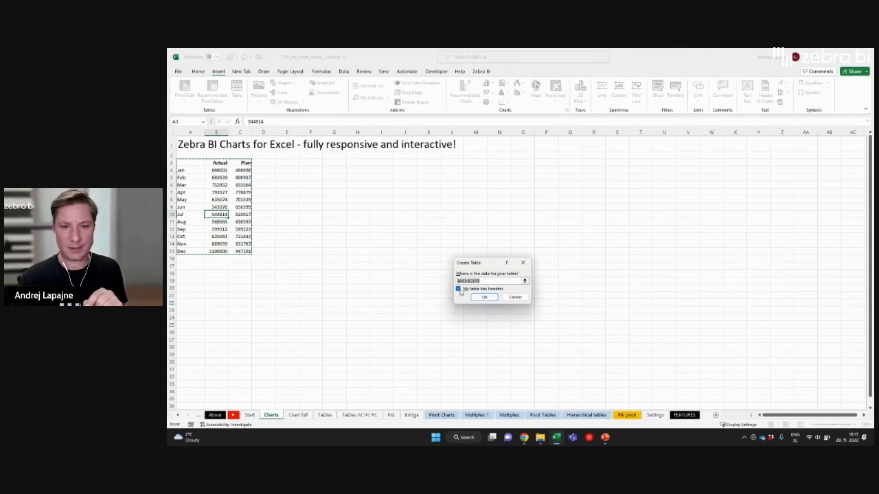
{"action": "left_click", "coordinate": [484, 297]}
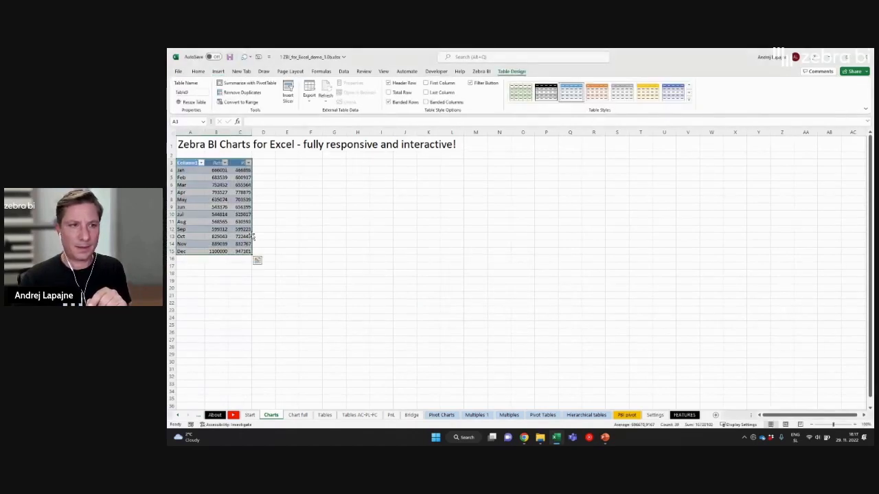
Select a cell in the new table and insert a table-linked Zebra BI chart
{"action": "left_click", "coordinate": [219, 199]}
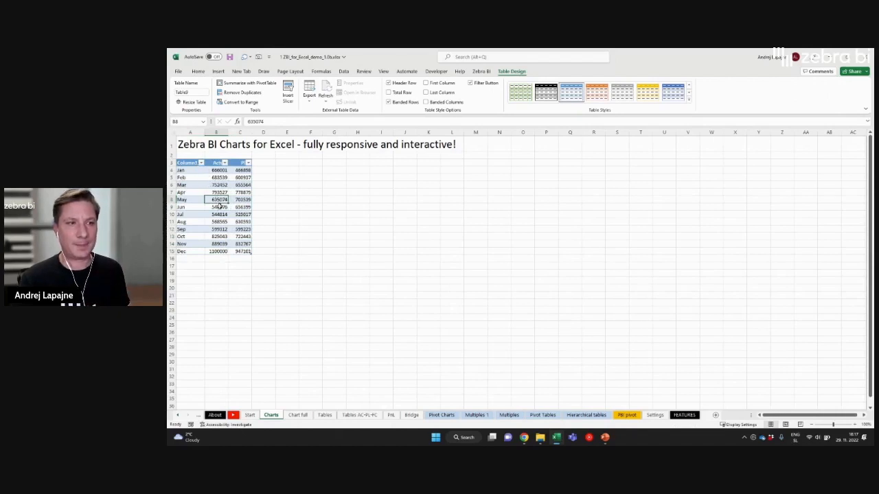
{"action": "left_click", "coordinate": [219, 207]}
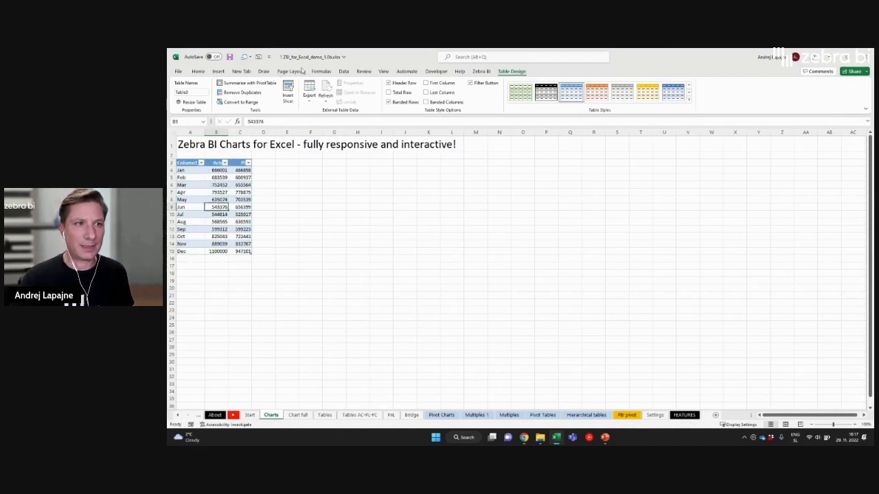
{"action": "left_click", "coordinate": [371, 98]}
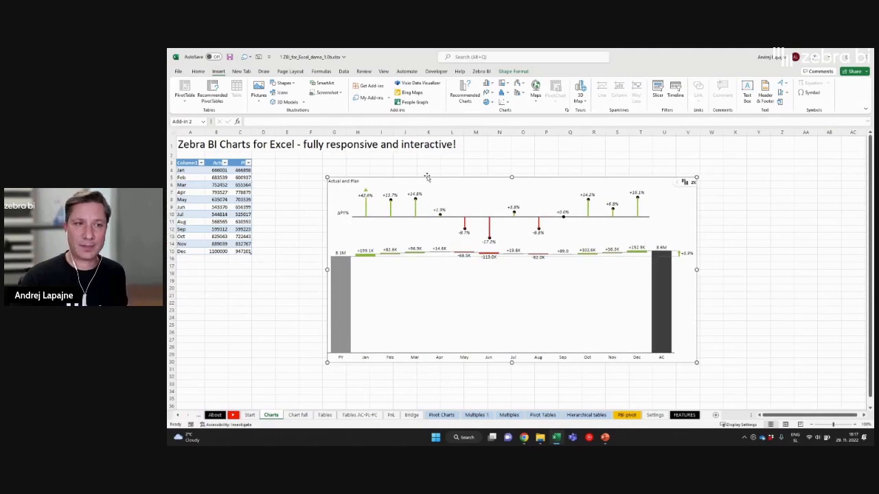
{"action": "left_click", "coordinate": [240, 206]}
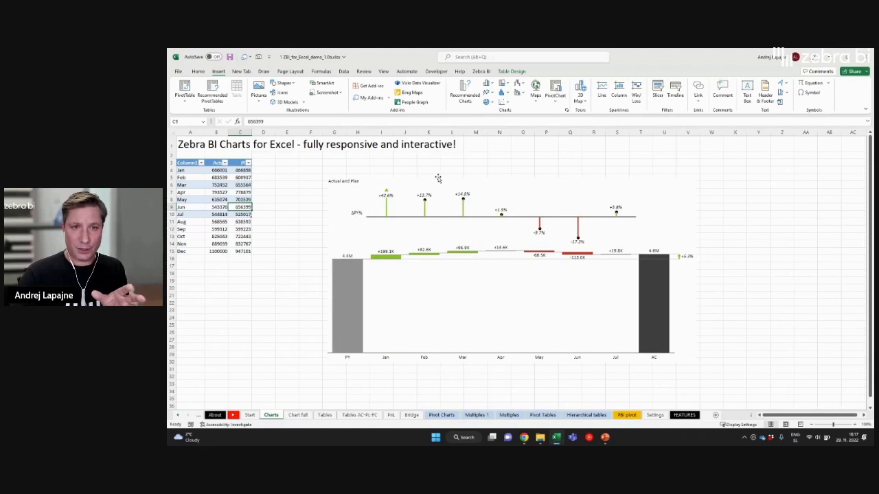
{"action": "left_click", "coordinate": [240, 214]}
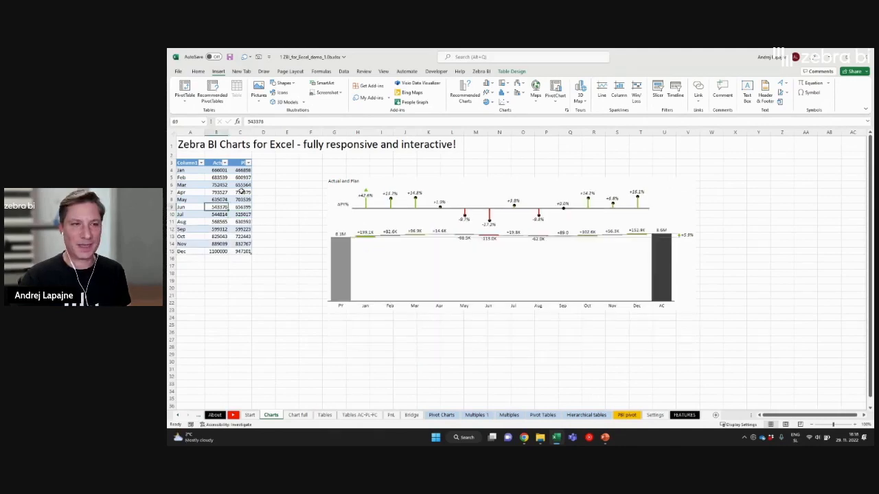
{"action": "mouse_move", "coordinate": [278, 164]}
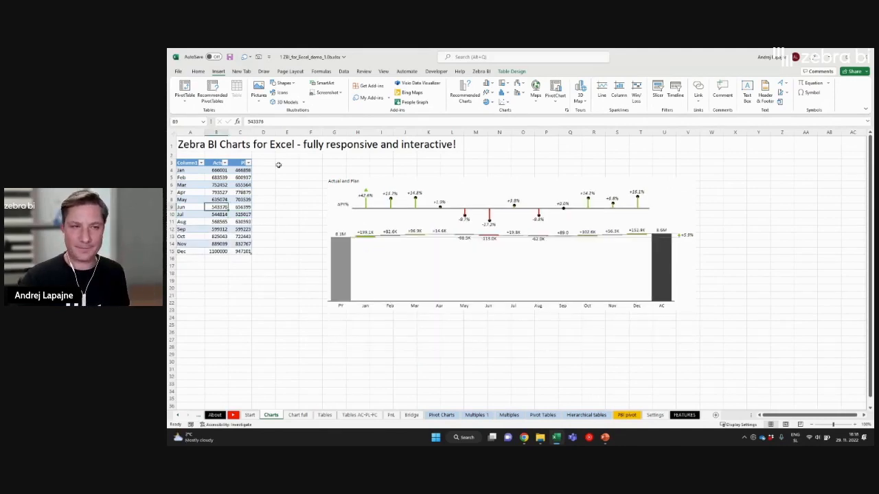